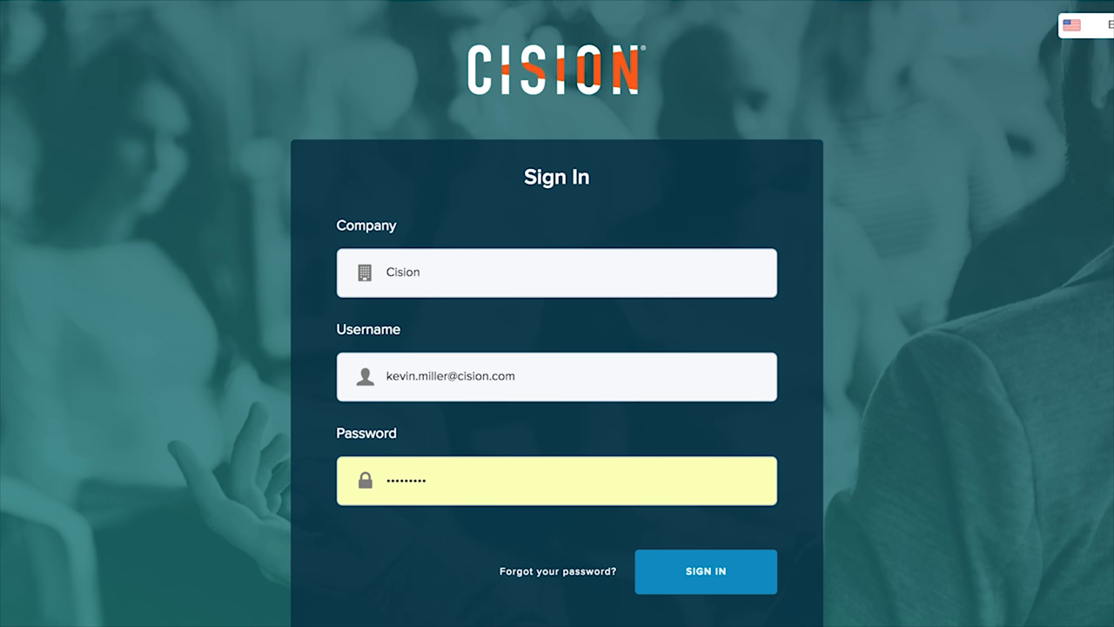
pyautogui.moveTo(705, 576)
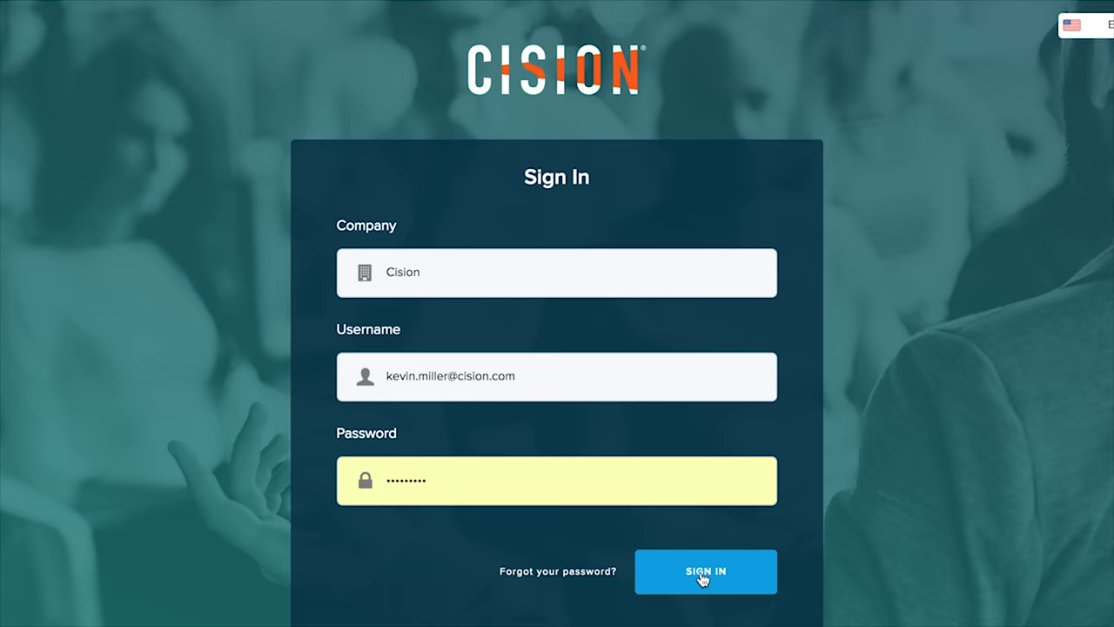
# Step: Submit the Cision sign-in form with company, username and password
pyautogui.click(705, 571)
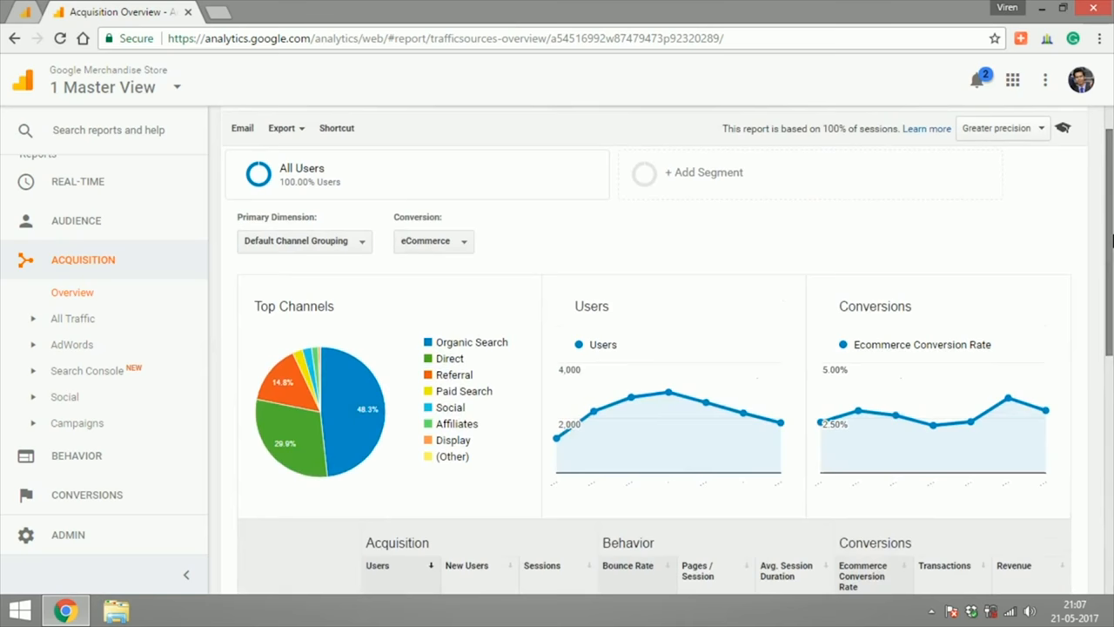
# Step: Open the Source/Medium breakdown under All Traffic and review the report table
pyautogui.click(73, 318)
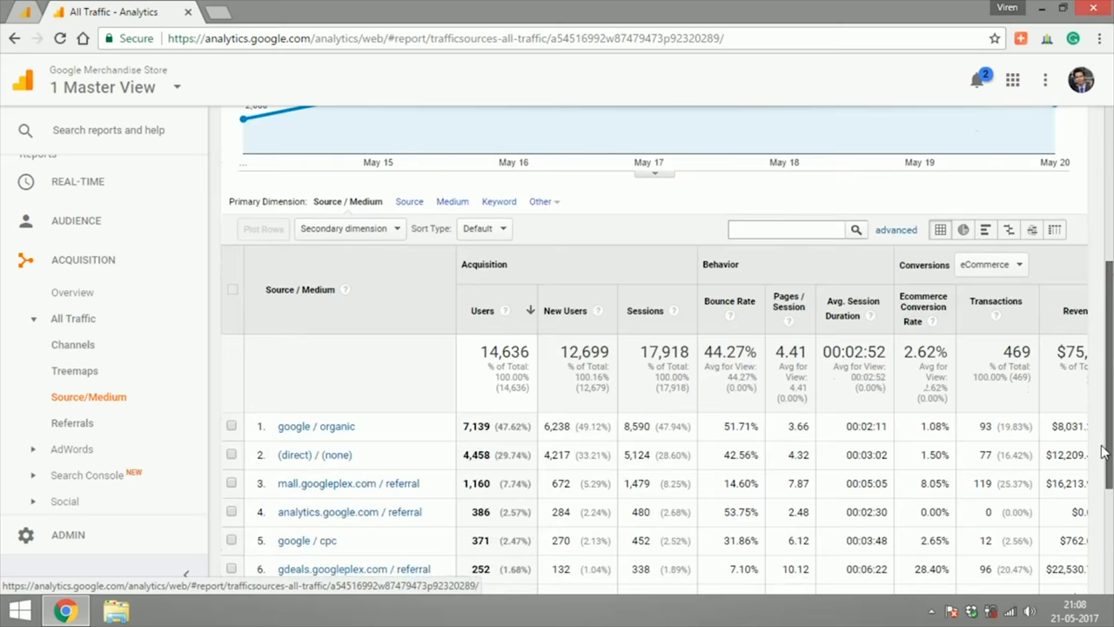
pyautogui.scroll(3)
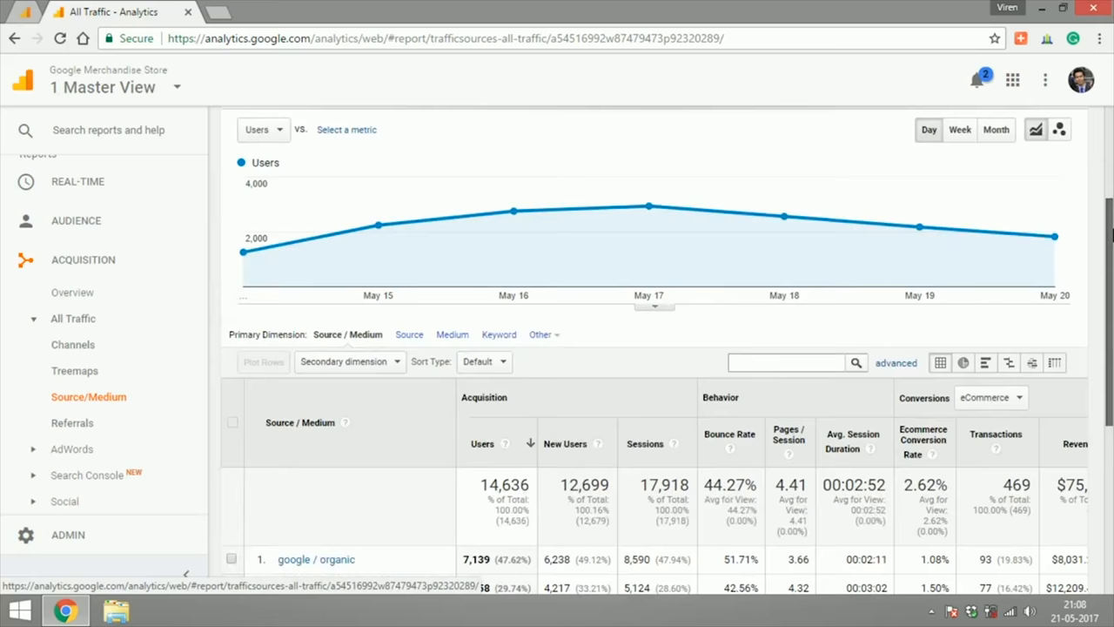
pyautogui.click(349, 288)
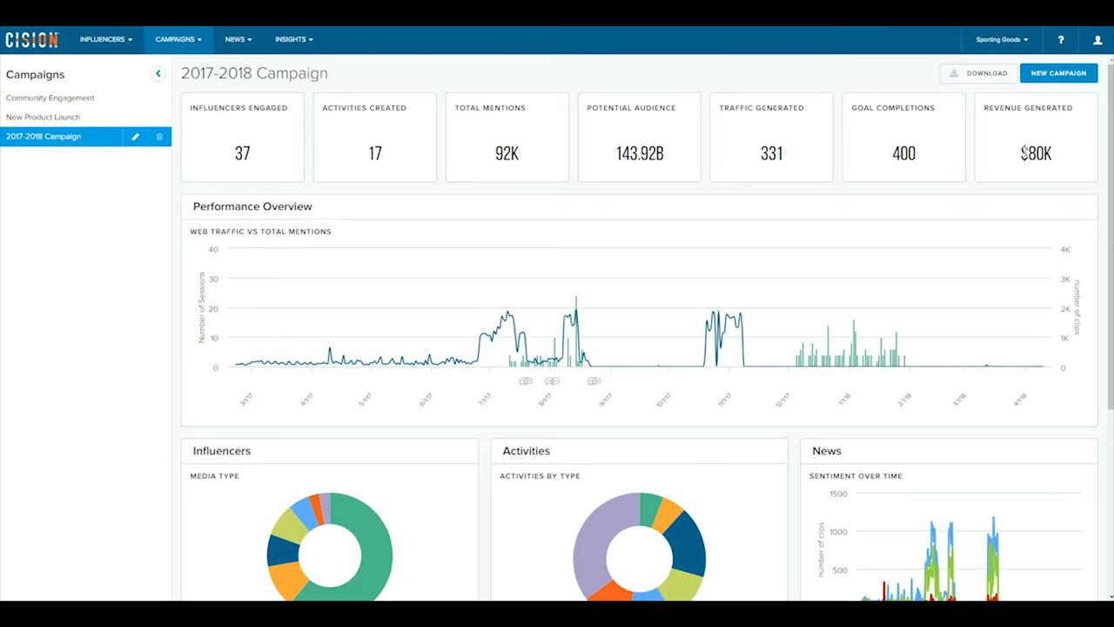
# Step: Open Outlet Conversions from the Insights menu
pyautogui.click(290, 39)
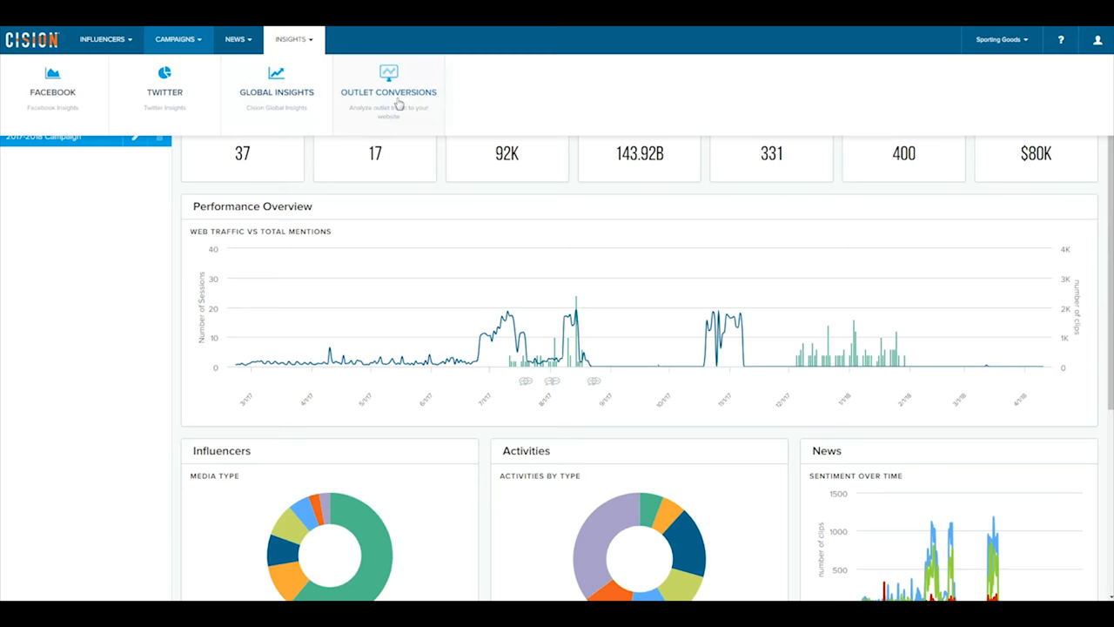
pyautogui.click(388, 87)
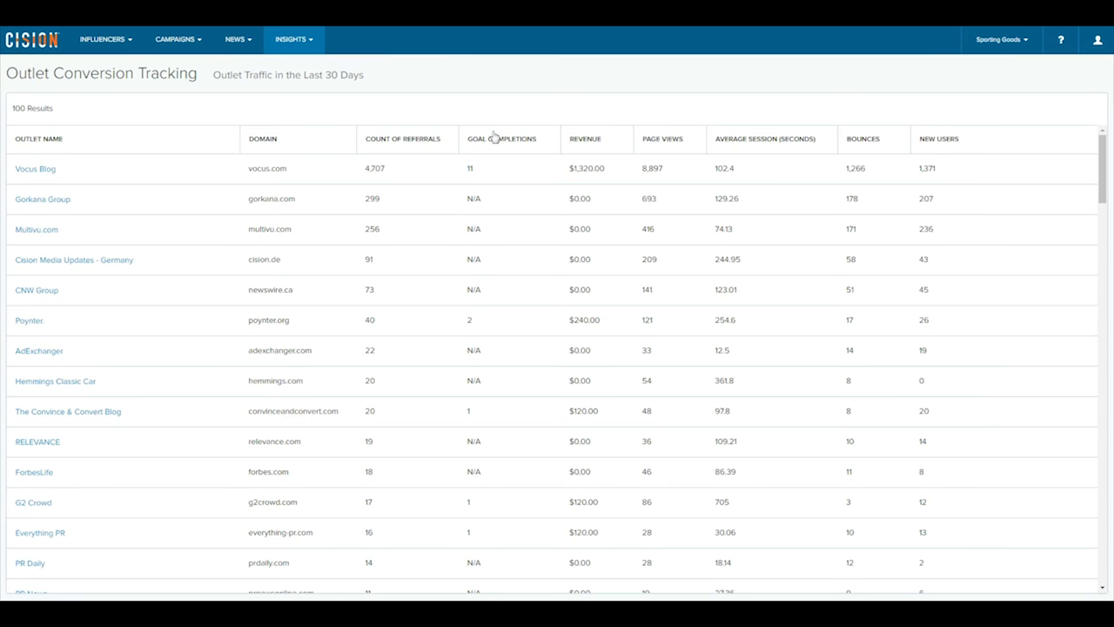
pyautogui.moveTo(709, 151)
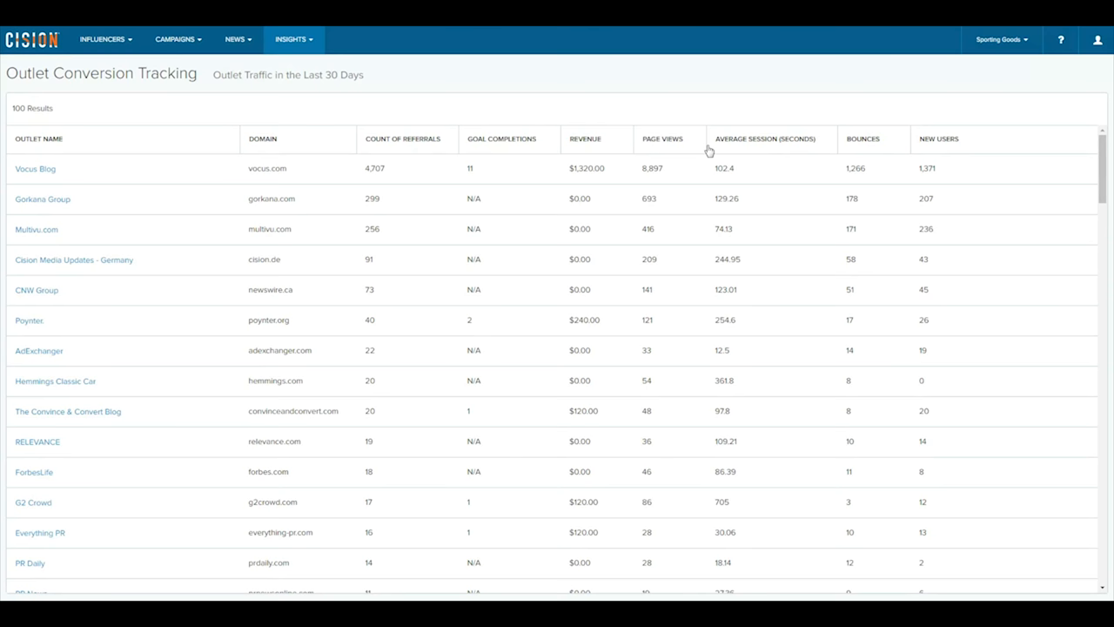
# Step: Sort outlets by bounces ascending, then reverse to descending
pyautogui.click(862, 138)
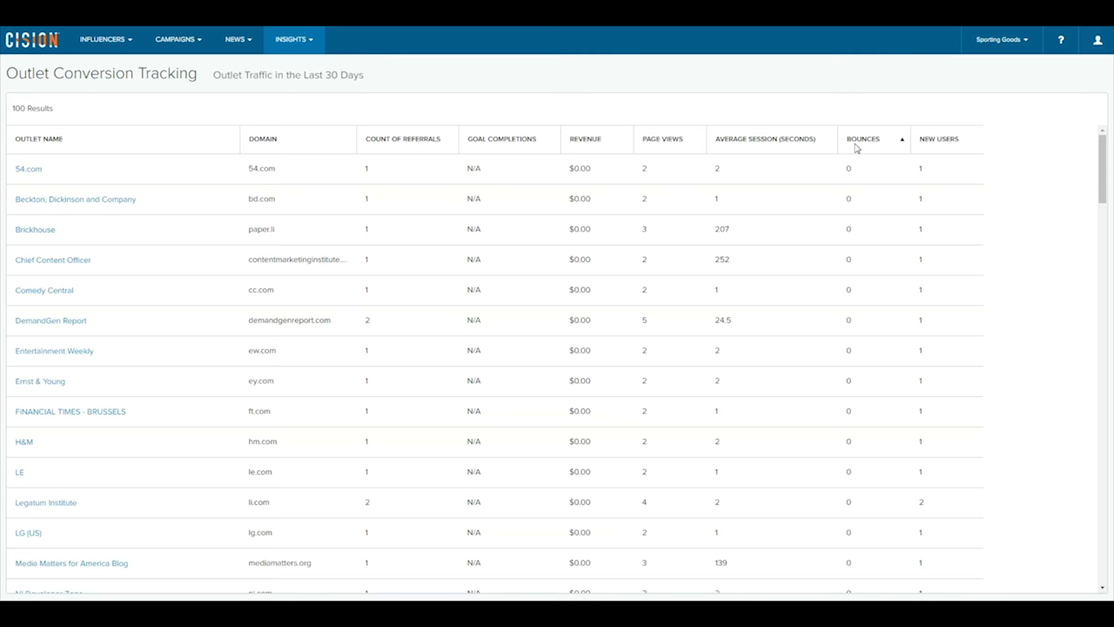
pyautogui.click(863, 138)
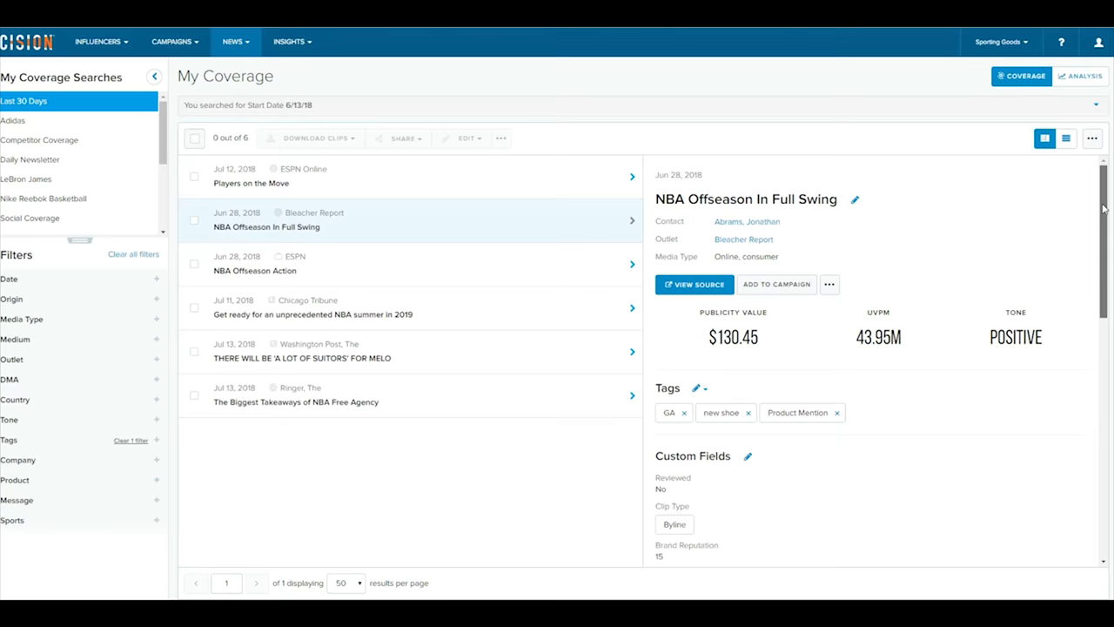
# Step: Scroll the NBA Offseason clip and open the Bleacher Report outlet profile
pyautogui.scroll(-3)
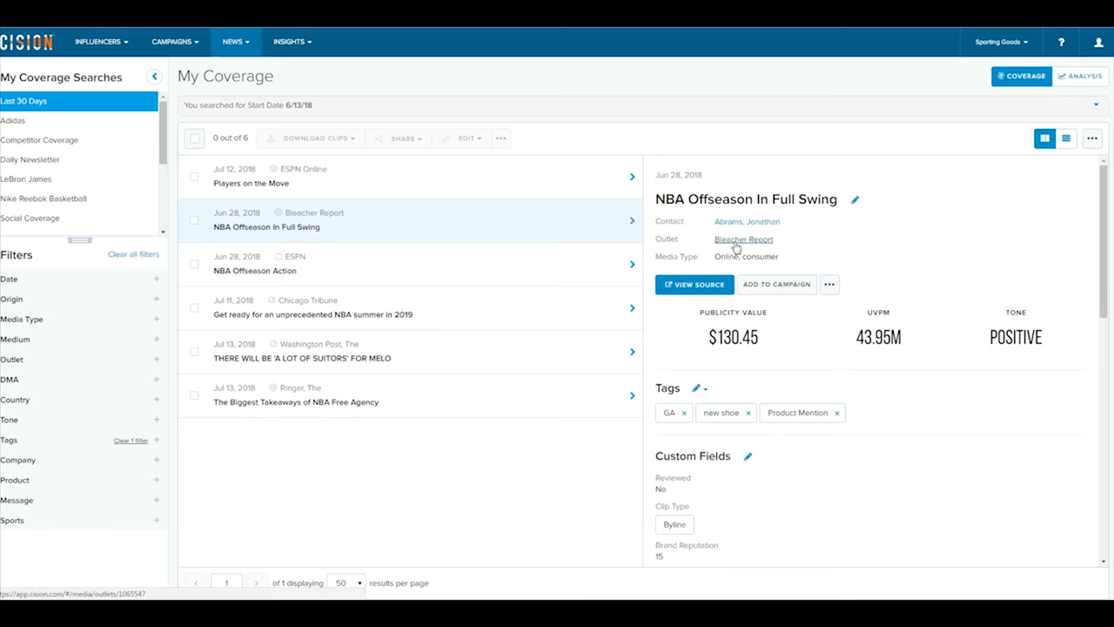
pyautogui.click(746, 221)
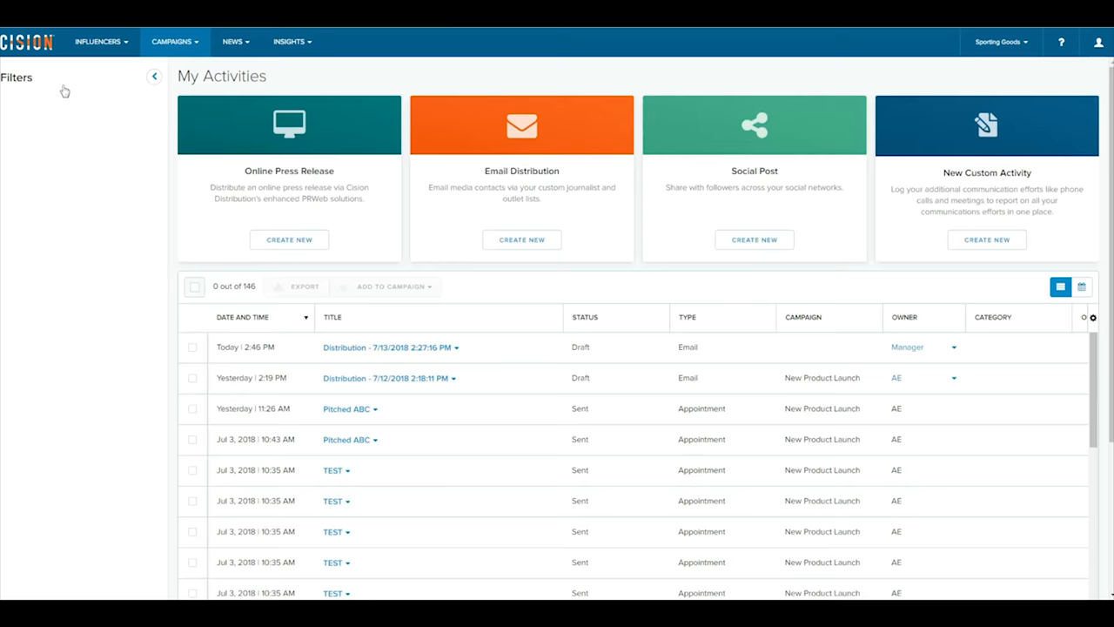
# Step: Open the draft 'Distribution - 7/13/2018' from My Activities
pyautogui.click(154, 77)
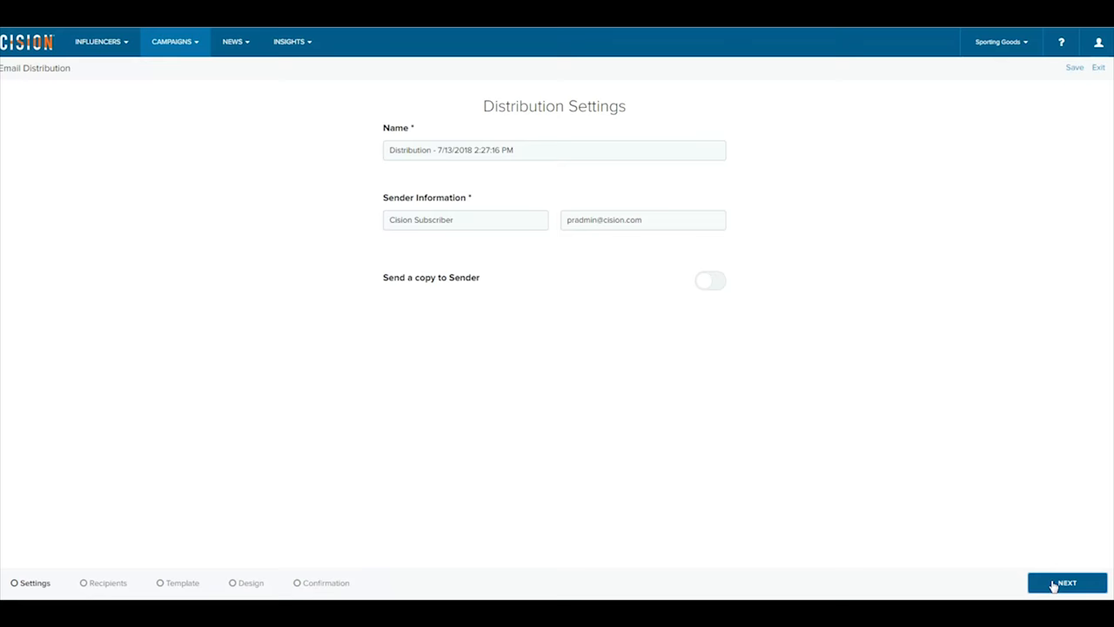
# Step: Advance past the distribution settings toward the Design step
pyautogui.click(1066, 583)
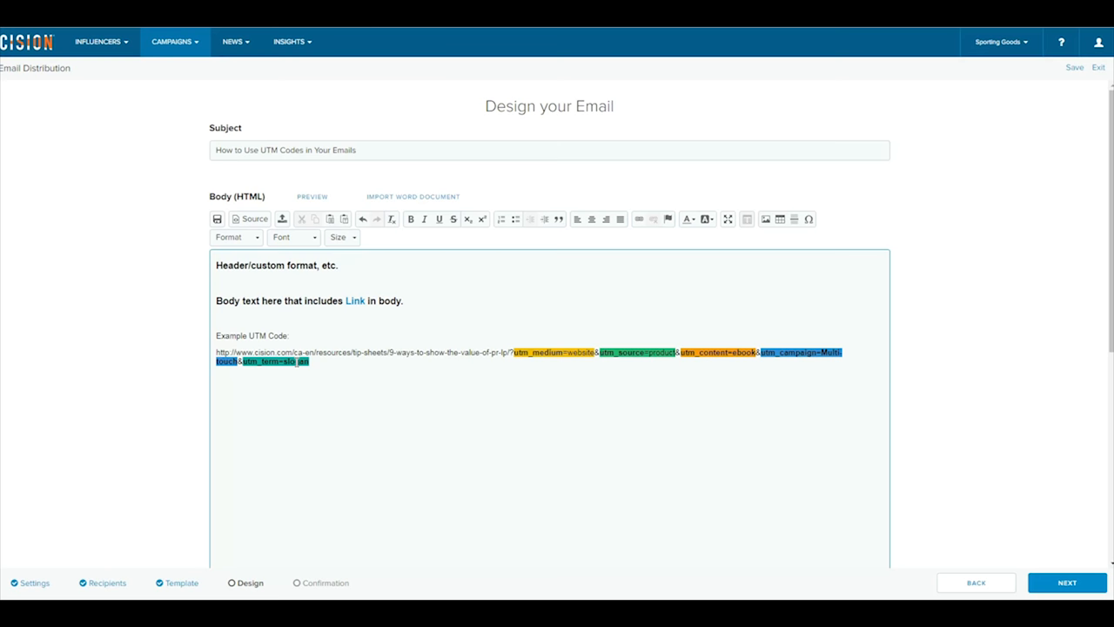
# Step: Choose Hubspot as web tracking with source product, medium website, campaign multi-touch, term slogan, content ebook
pyautogui.scroll(-3)
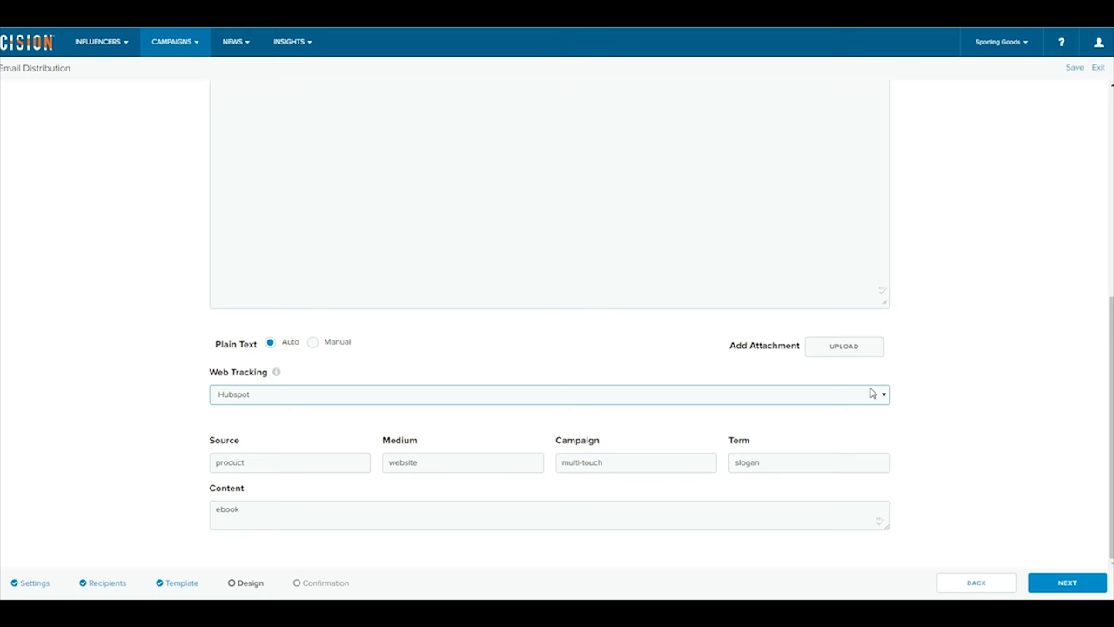
pyautogui.click(882, 394)
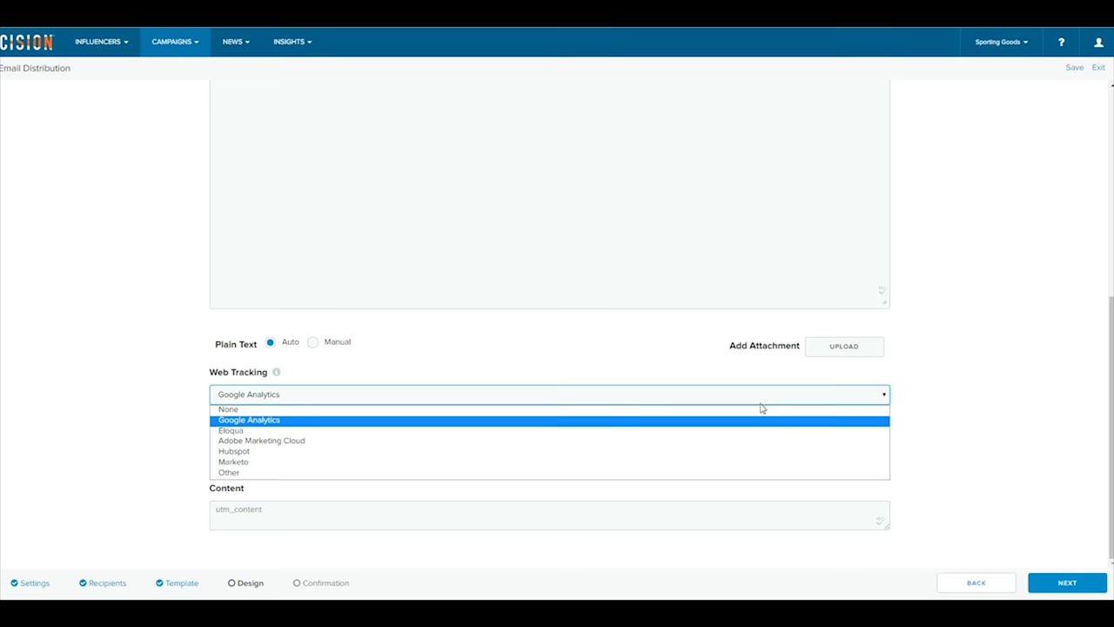
pyautogui.click(233, 450)
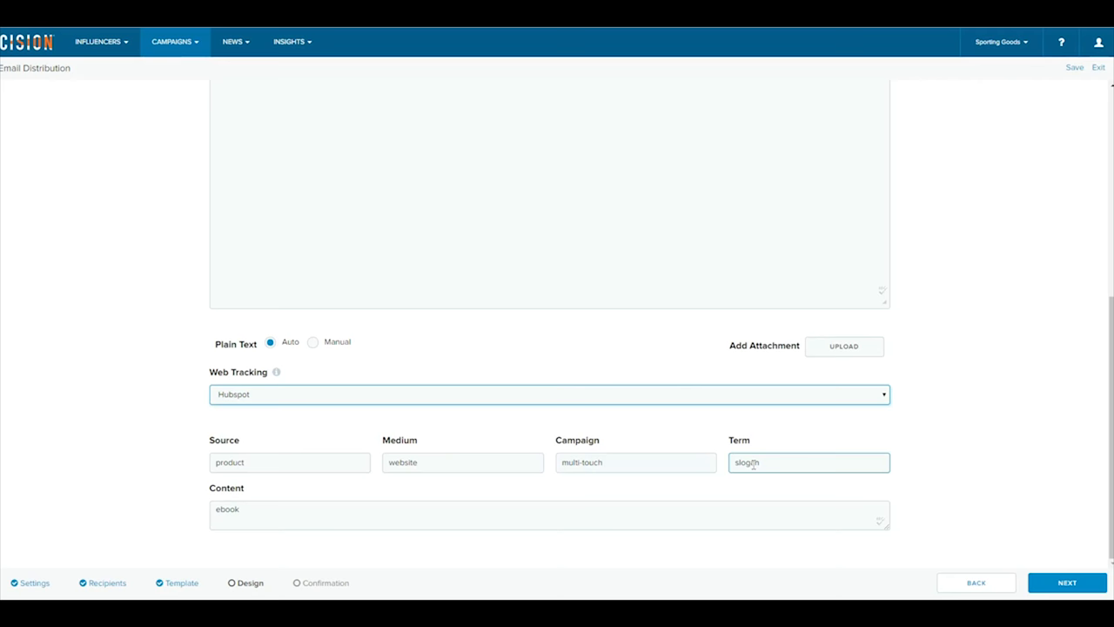